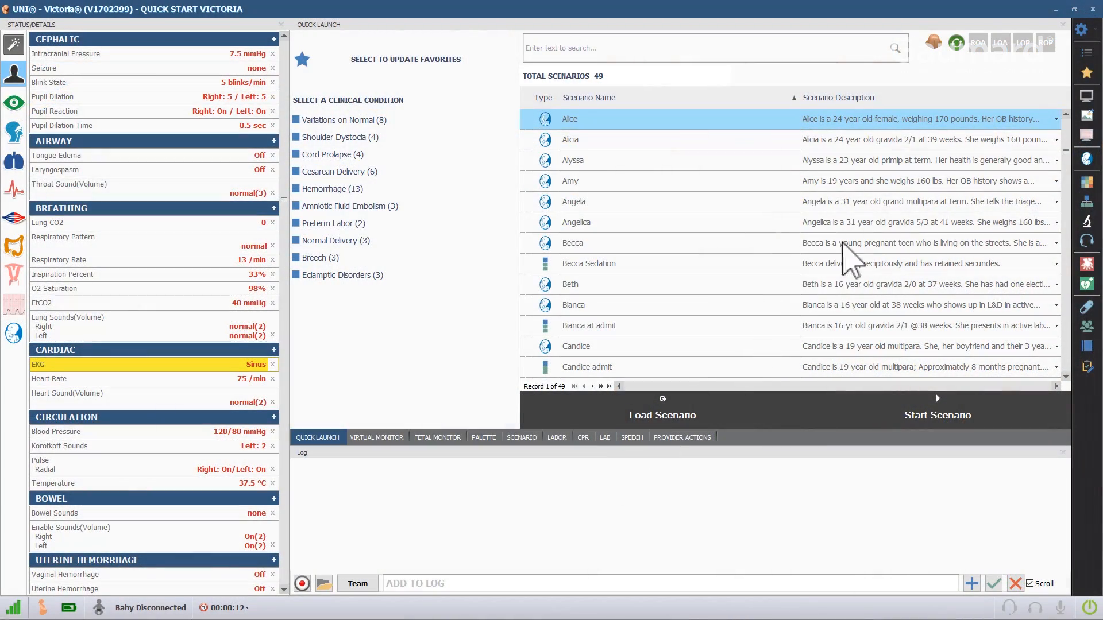
- Start the calibration wizard from Setup and choose Blood Pressure Cuff as the function
left_click(1084, 30)
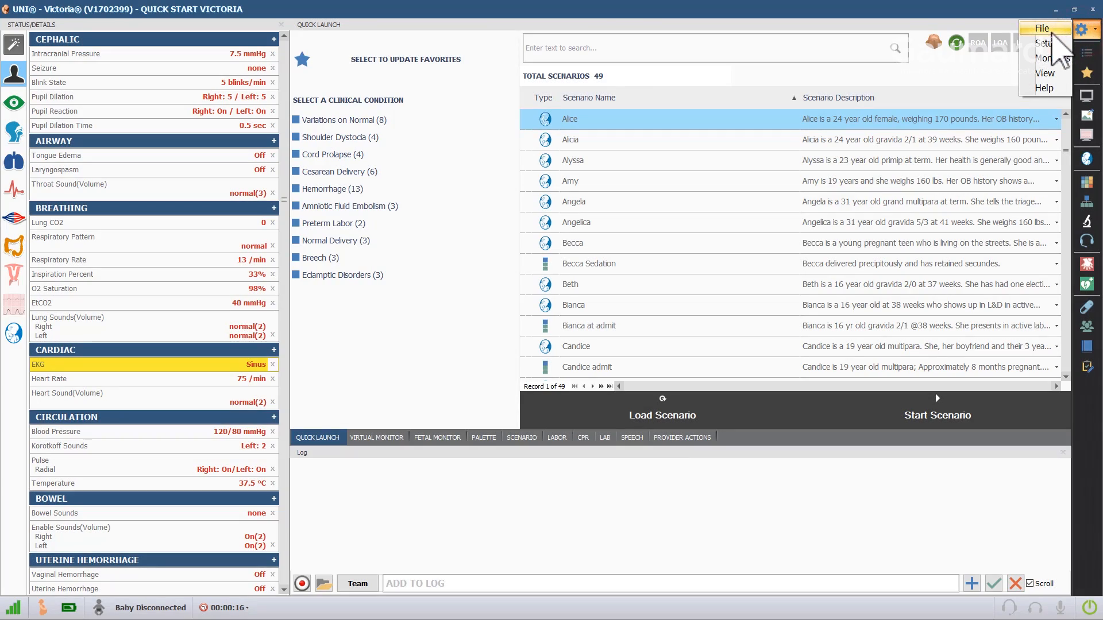
left_click(1045, 43)
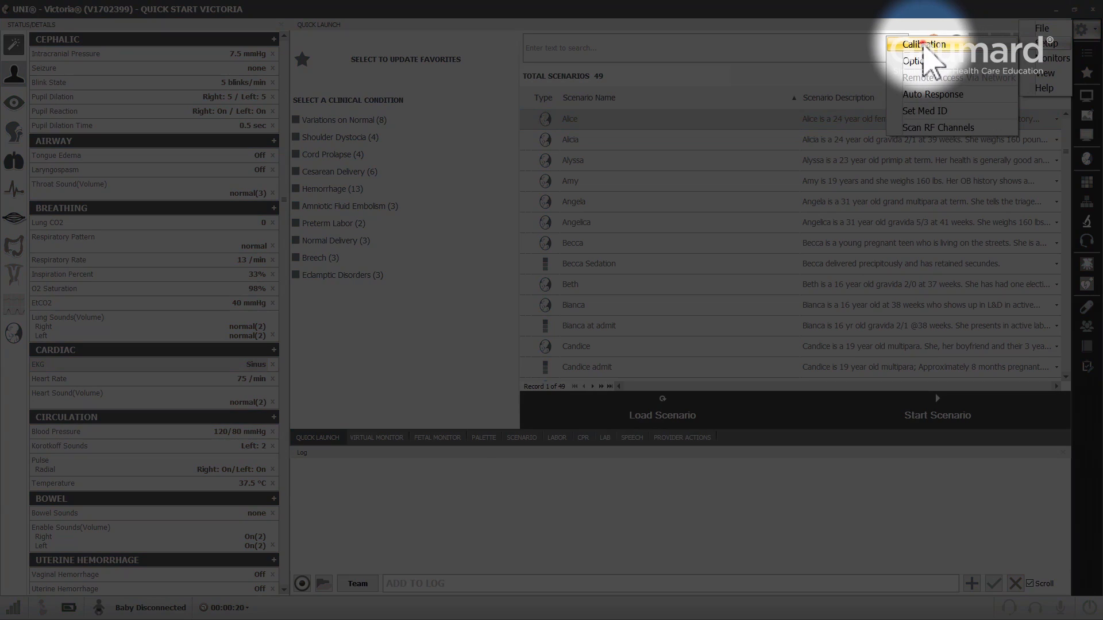
left_click(926, 45)
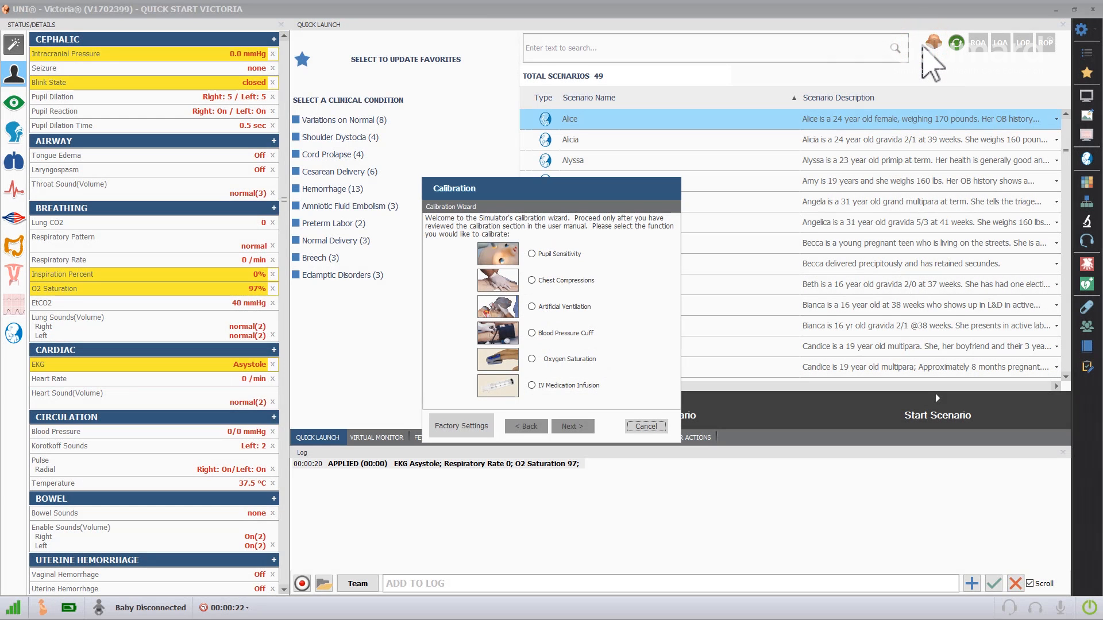
mouse_move(650, 312)
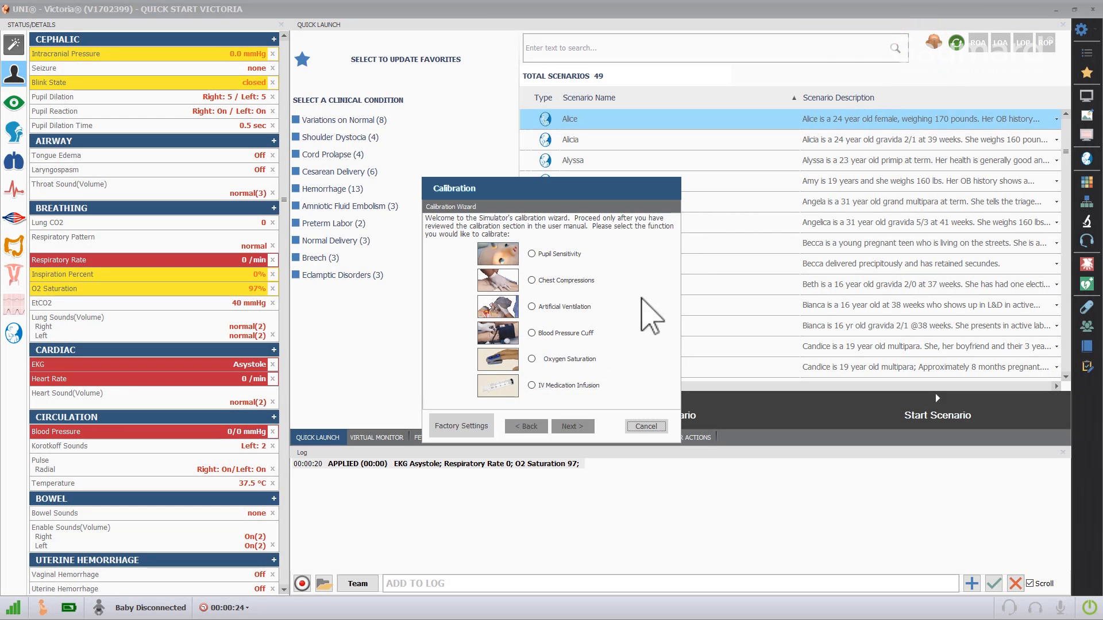
left_click(533, 333)
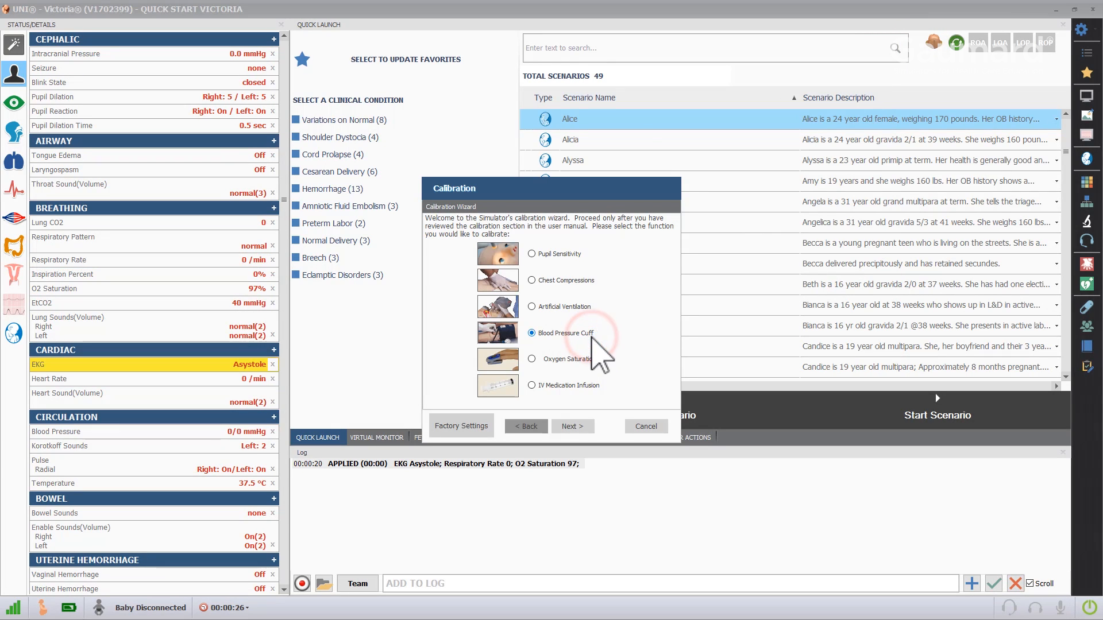
mouse_move(593, 397)
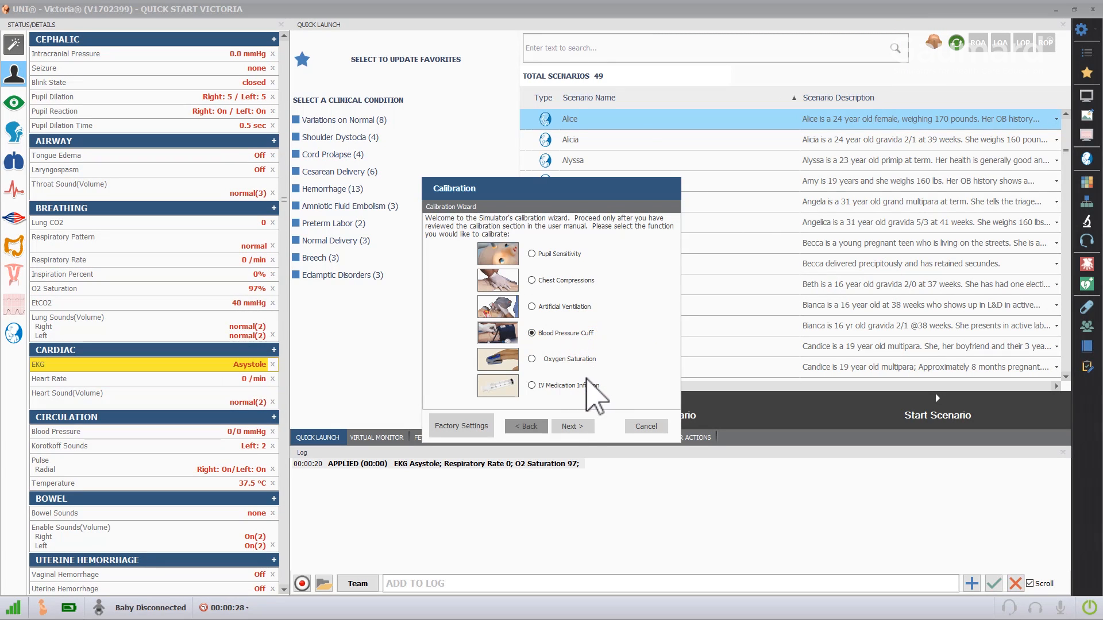
left_click(572, 426)
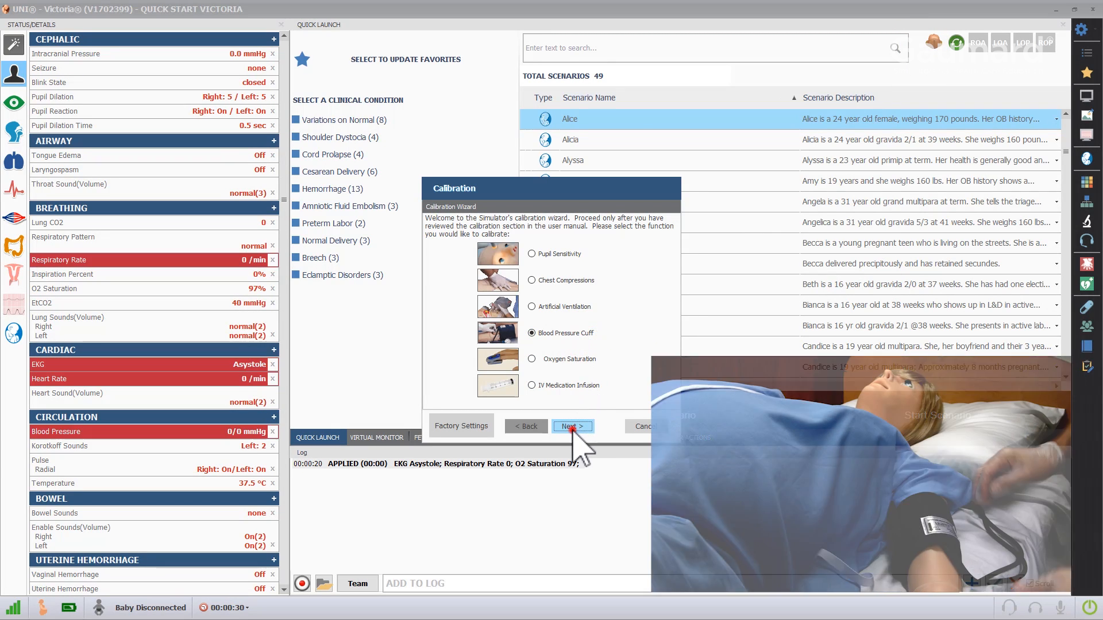
- Confirm the cuff at 40, 60, 100 and 300 mmHg and finish the calibration
left_click(572, 426)
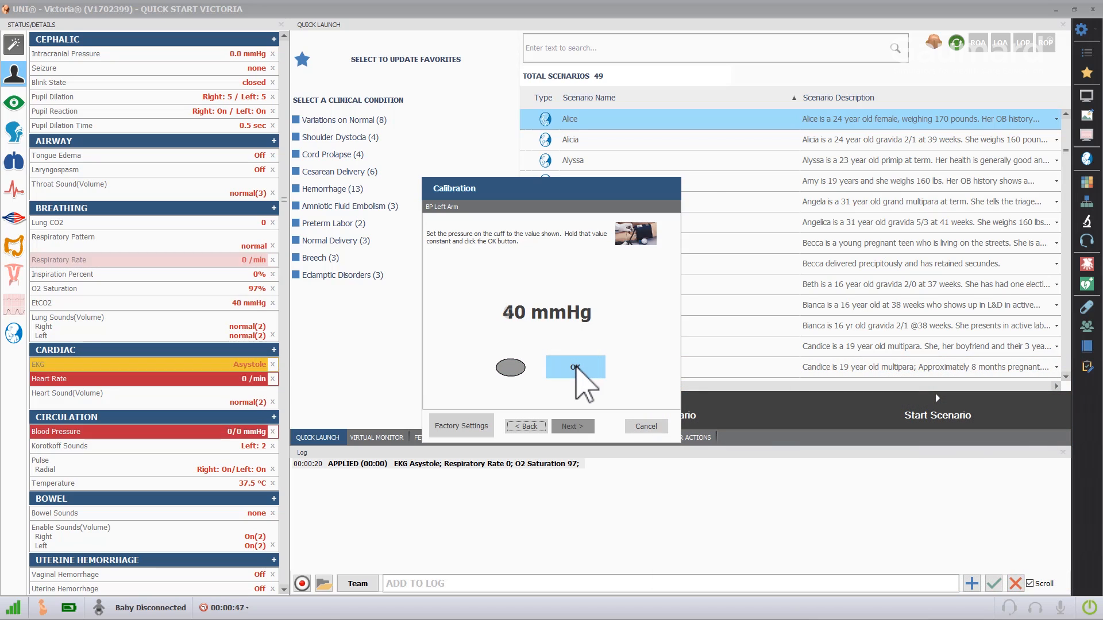
left_click(574, 368)
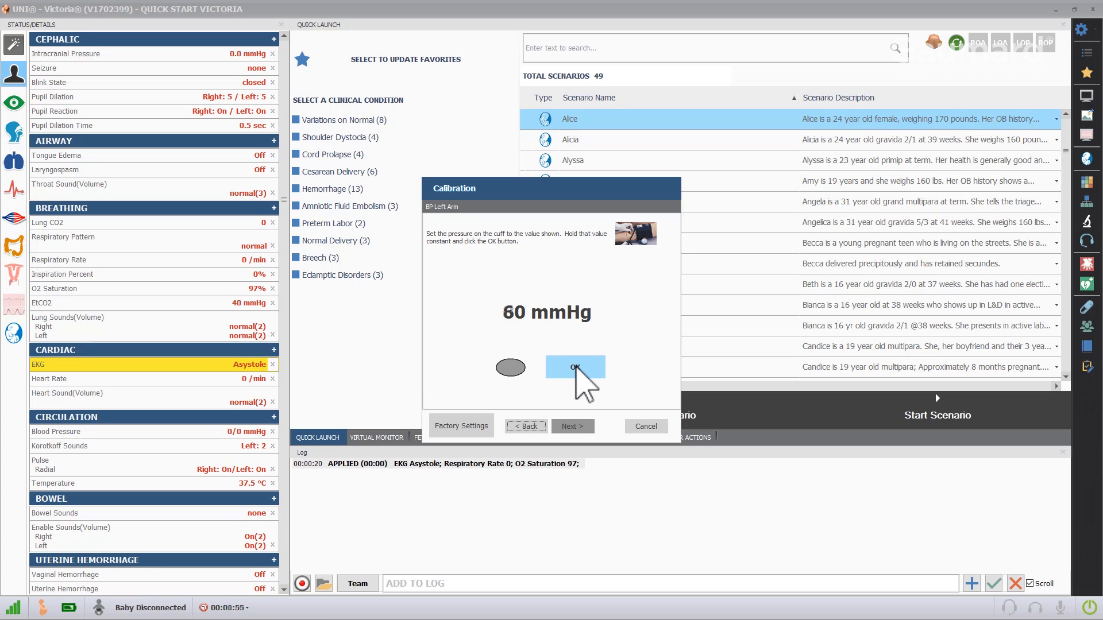
left_click(575, 368)
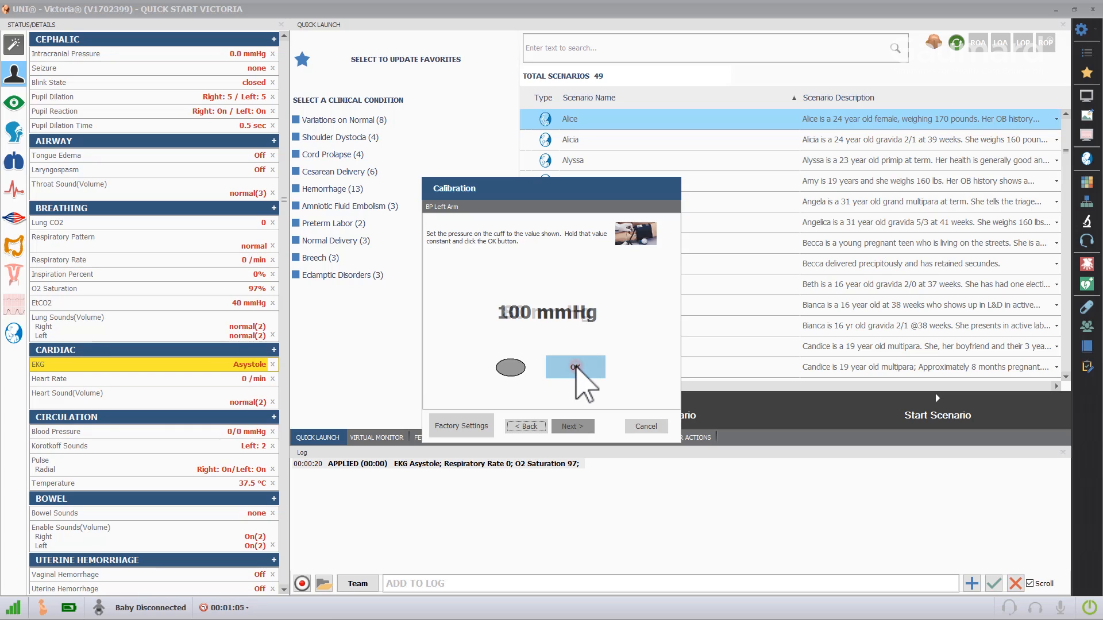
left_click(574, 367)
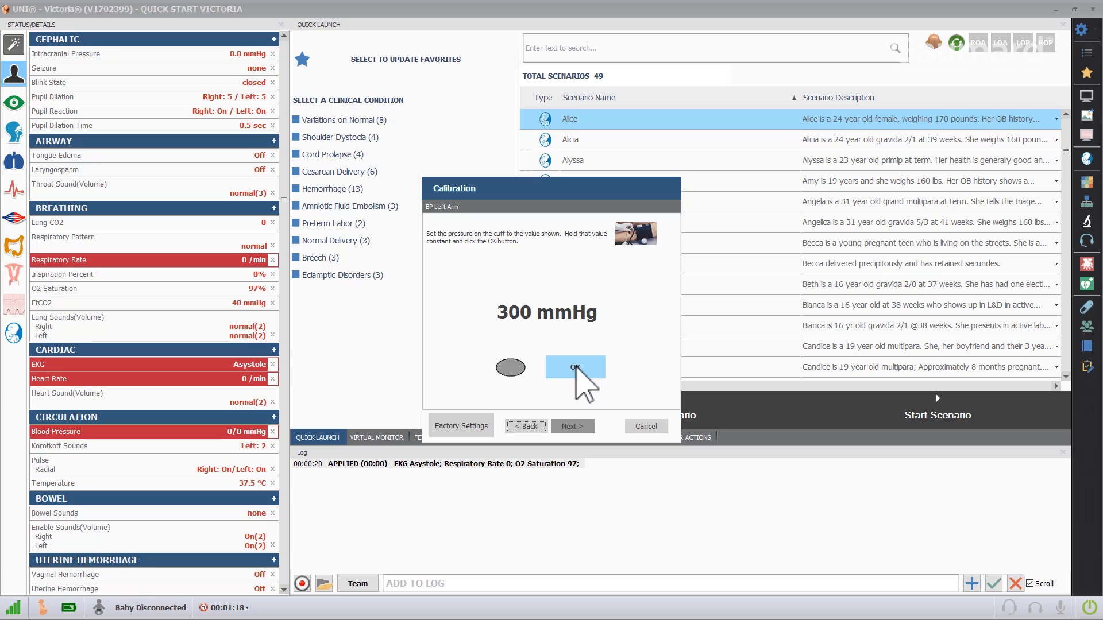
left_click(574, 368)
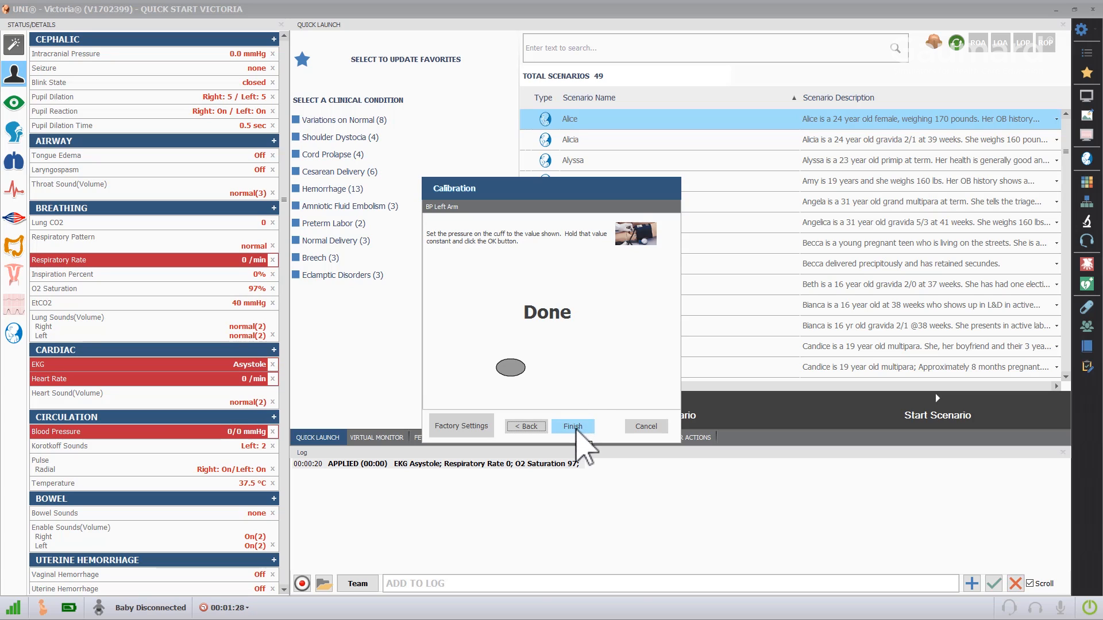
left_click(572, 425)
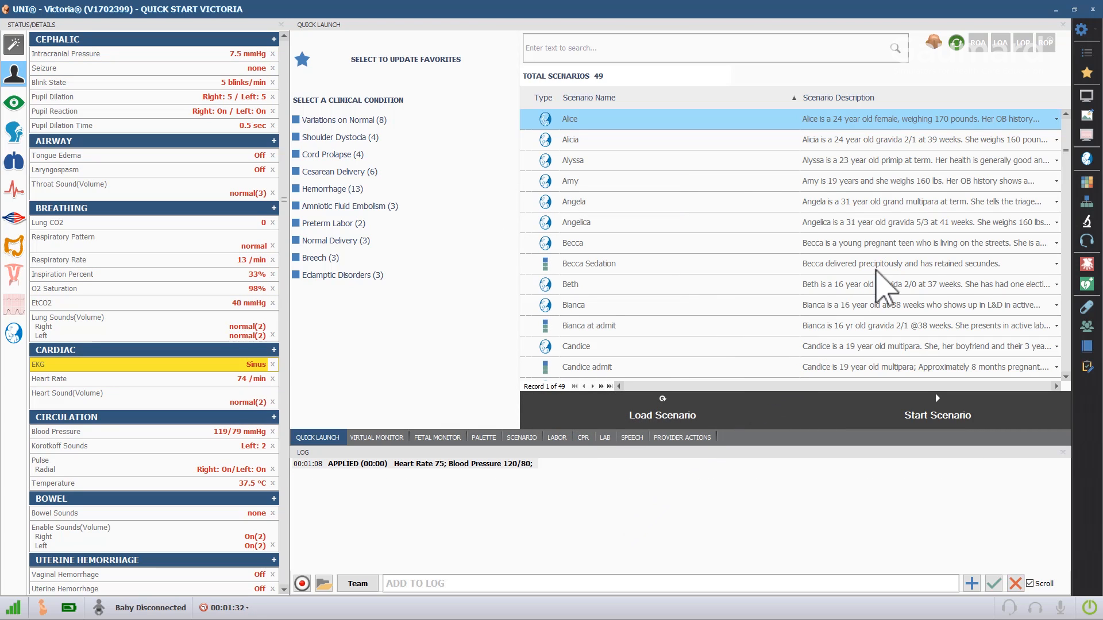
mouse_move(1083, 56)
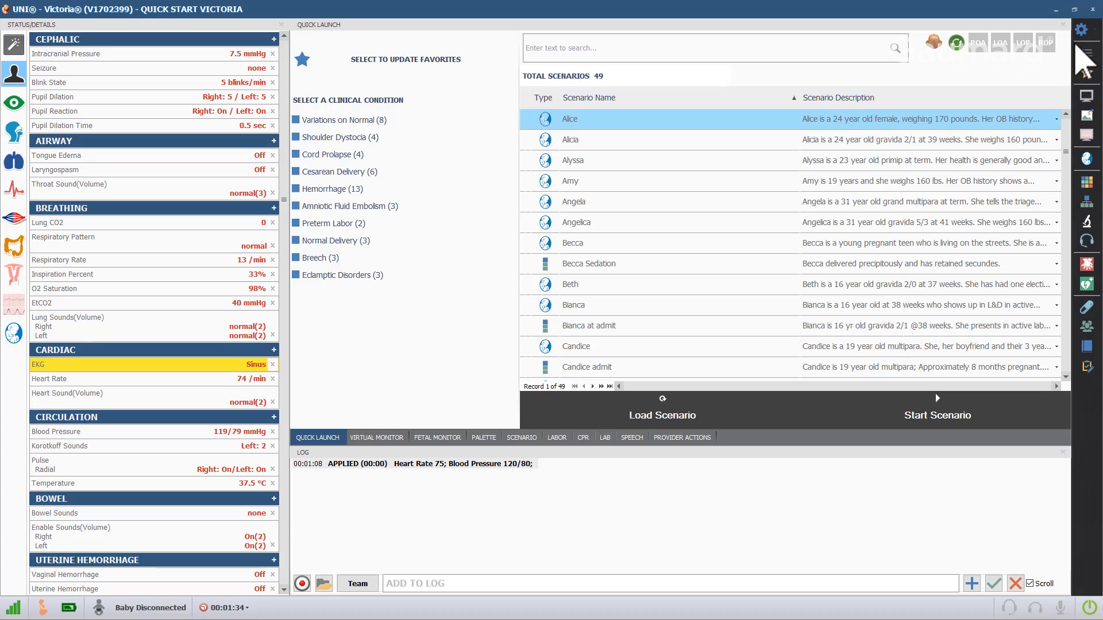
- Enable the Automatic NIBP Kit under Auto NIBP in the Victoria features options
left_click(1082, 30)
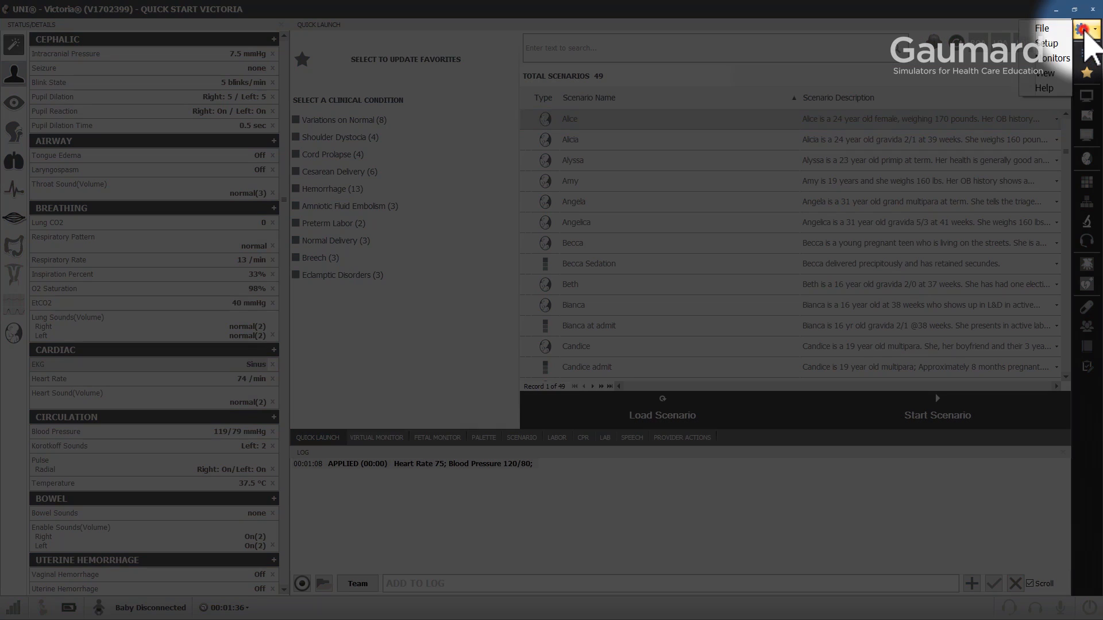
left_click(1048, 44)
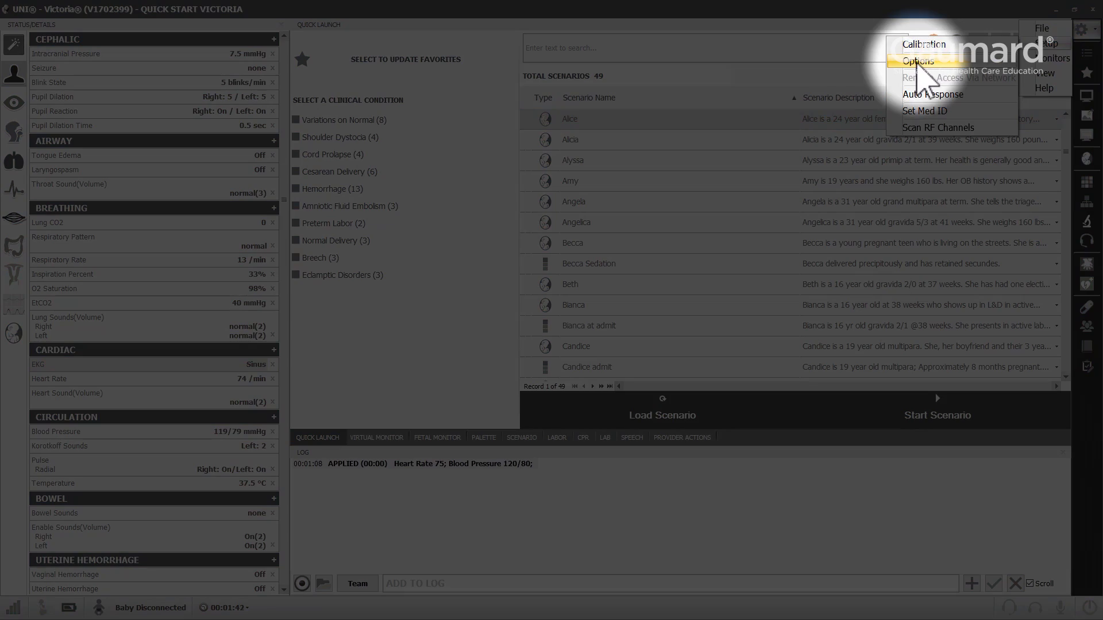
left_click(918, 60)
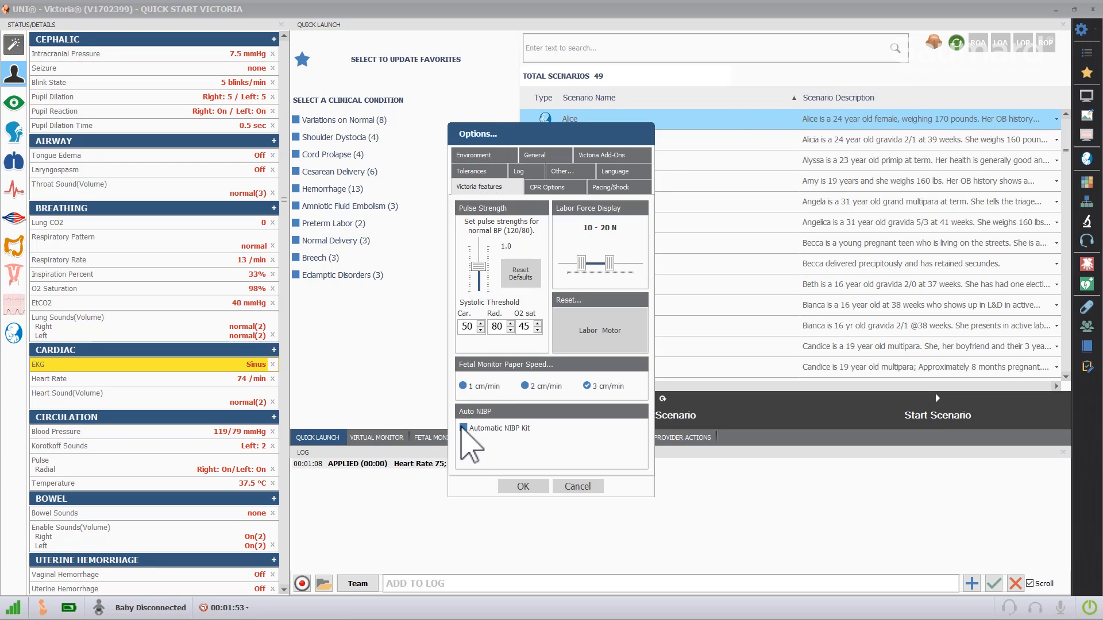
left_click(463, 386)
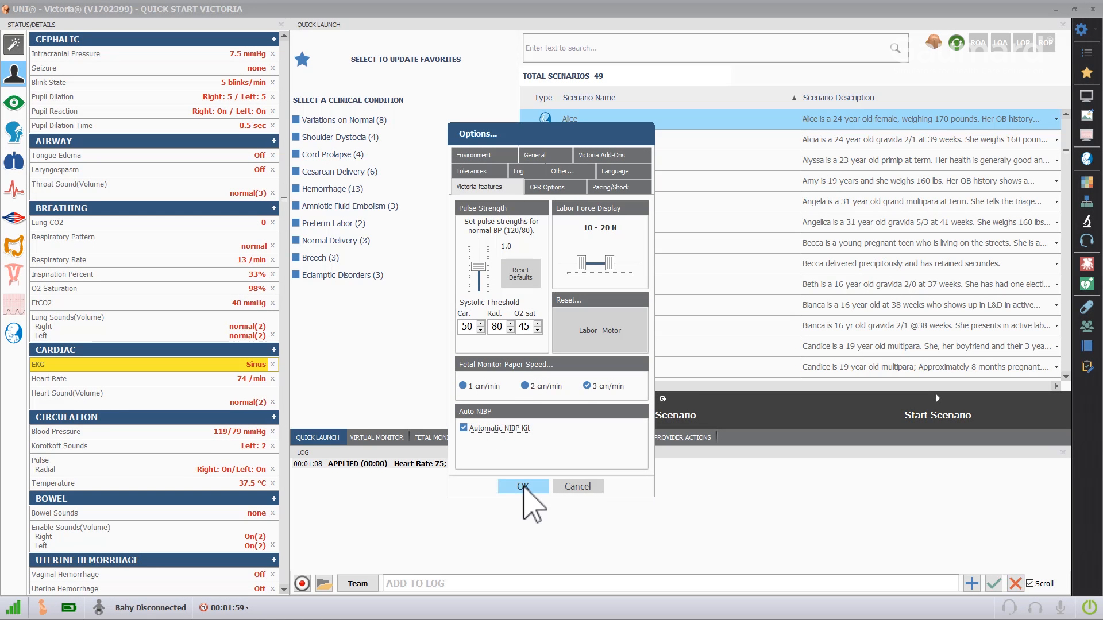
- Save the options with Automatic NIBP Kit on and return to the quick launch screen
left_click(521, 486)
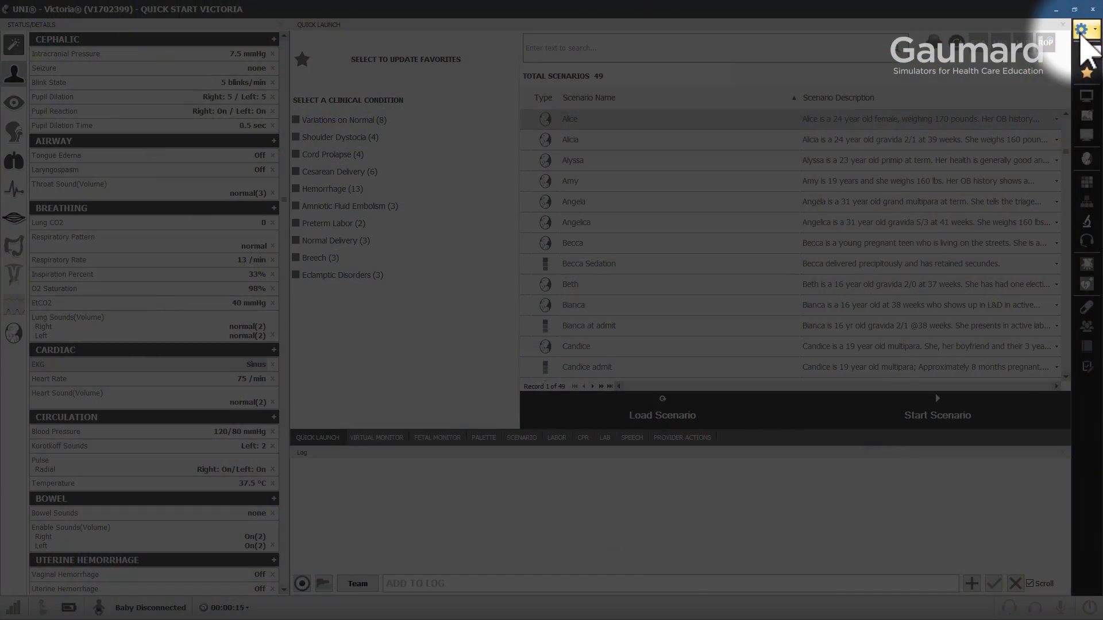
- Recalibrate the cuff, accepting the 0, 20 and 300 mmHg readings, and finish
left_click(1088, 28)
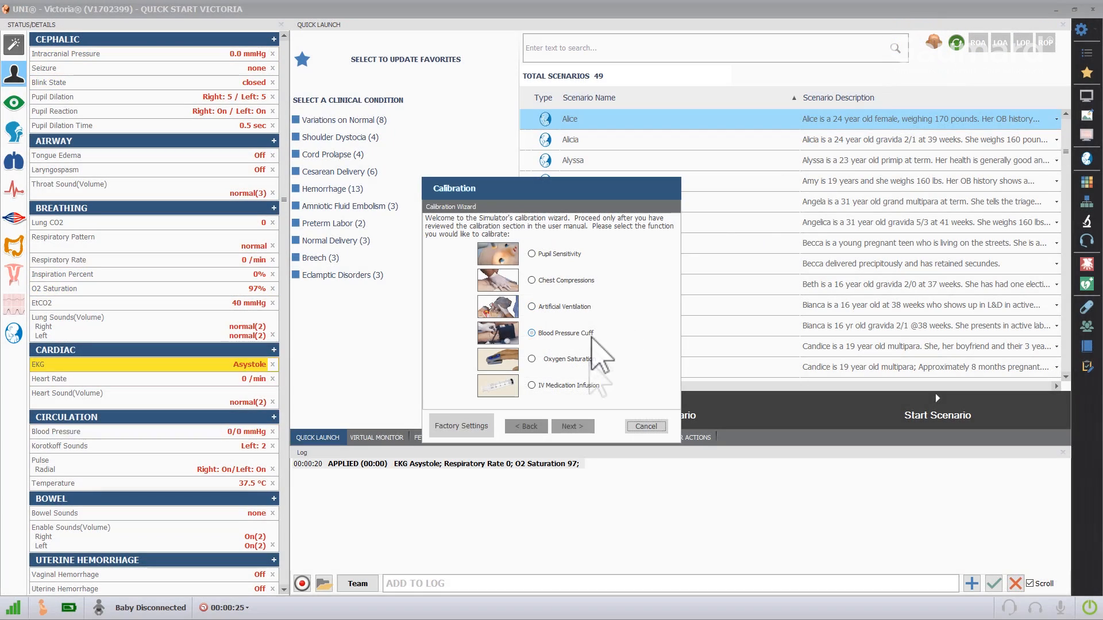
left_click(572, 426)
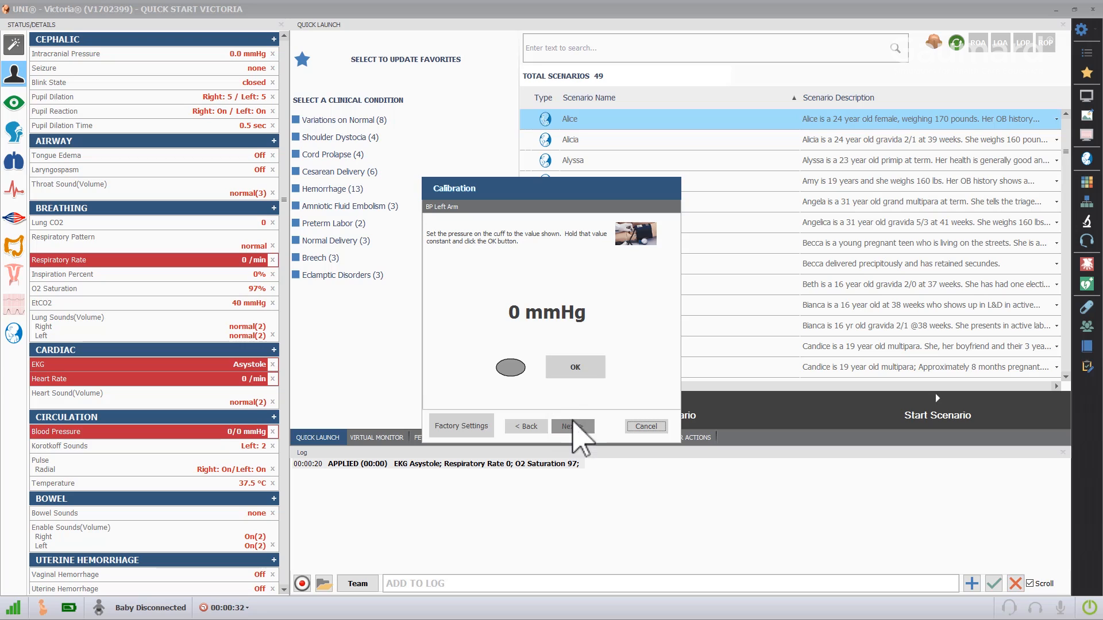
mouse_move(574, 367)
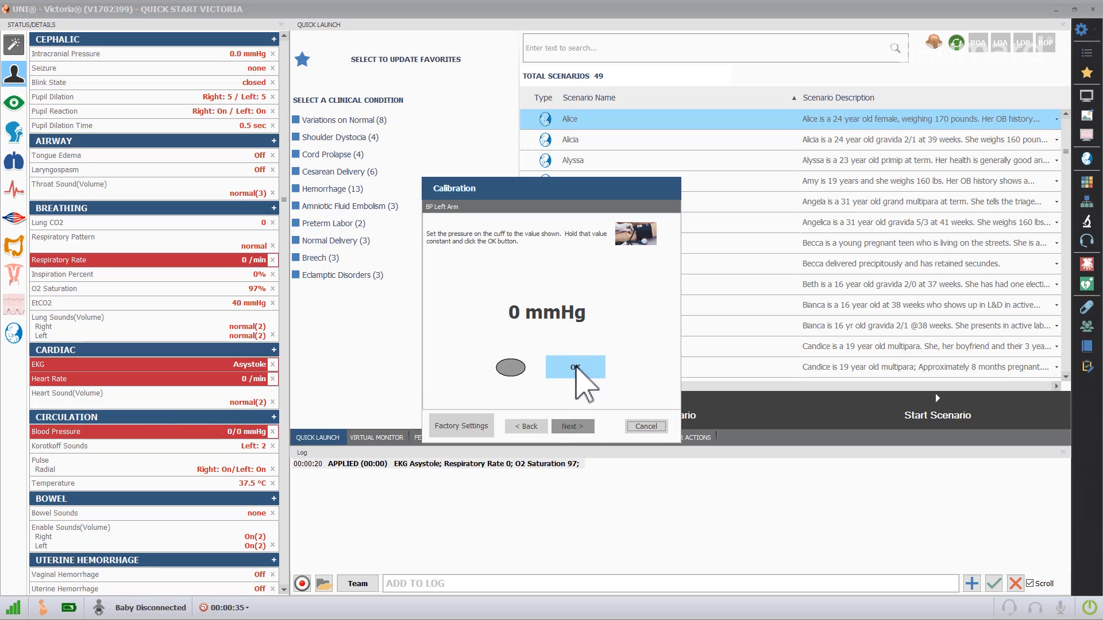
left_click(575, 367)
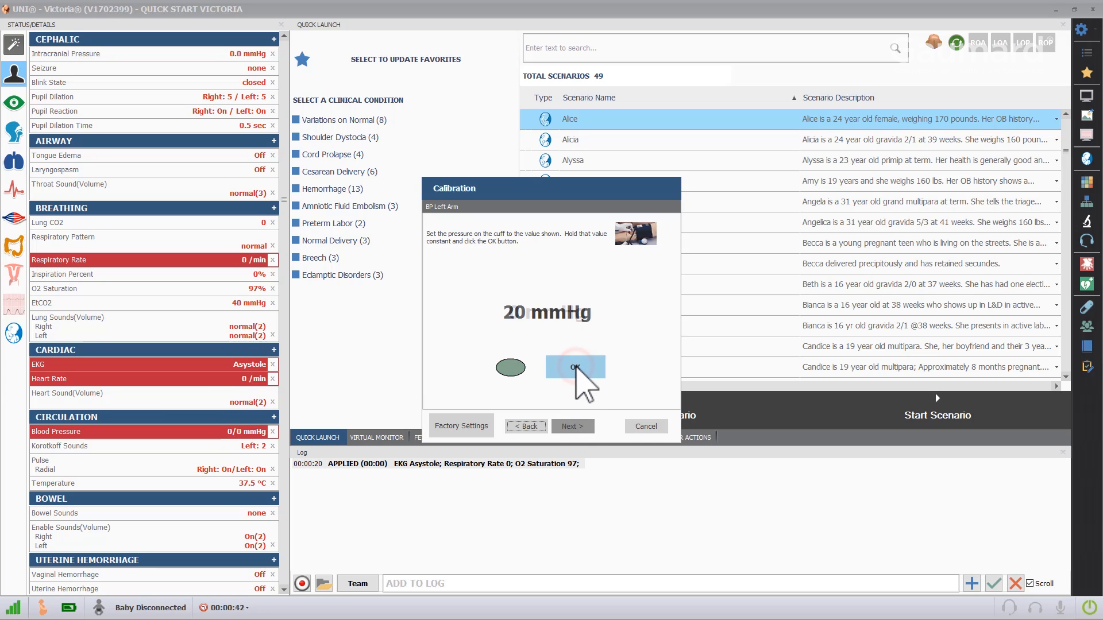
left_click(574, 368)
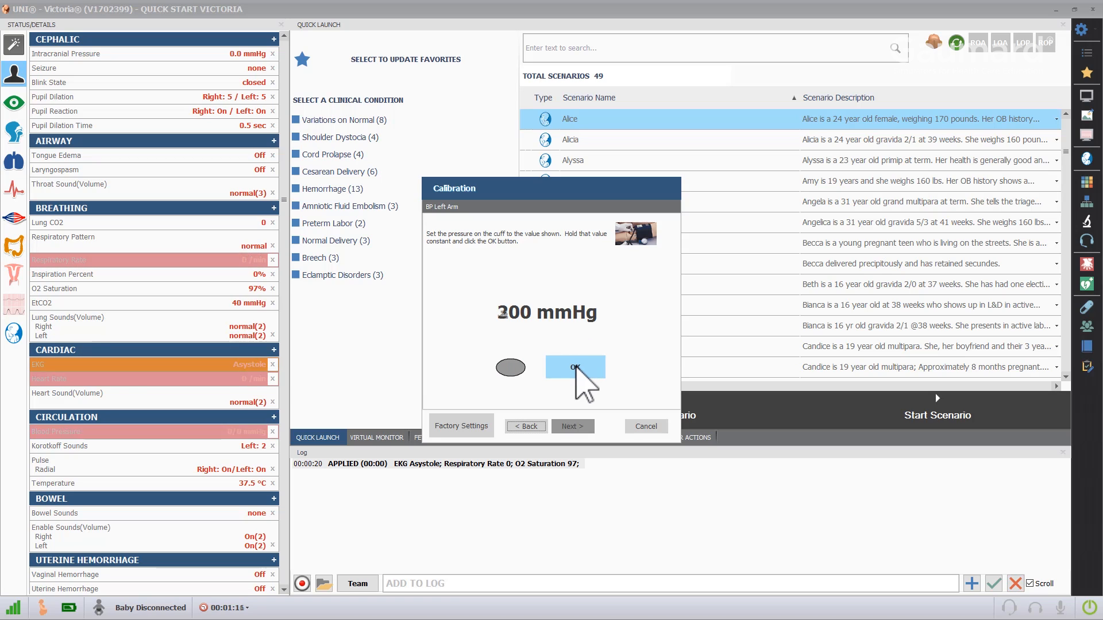
left_click(575, 367)
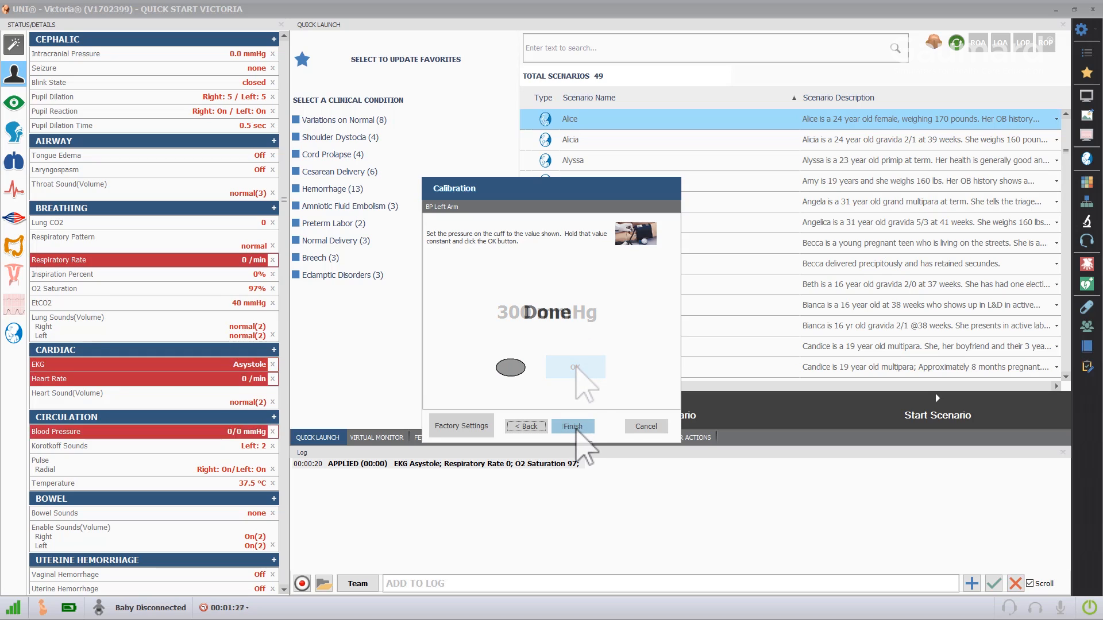
left_click(572, 426)
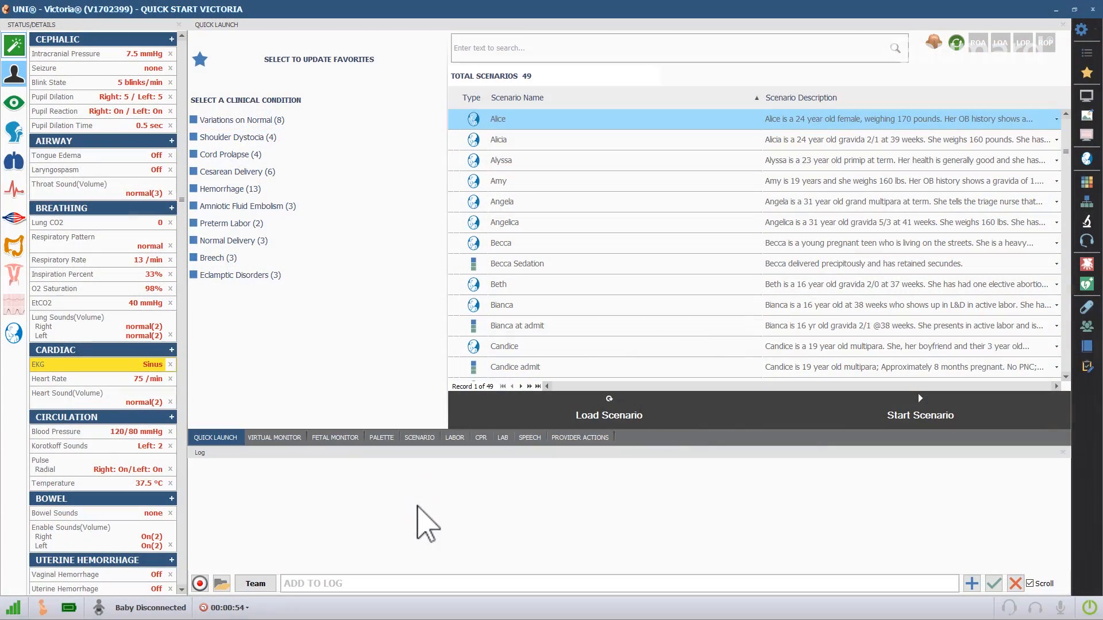
mouse_move(292, 411)
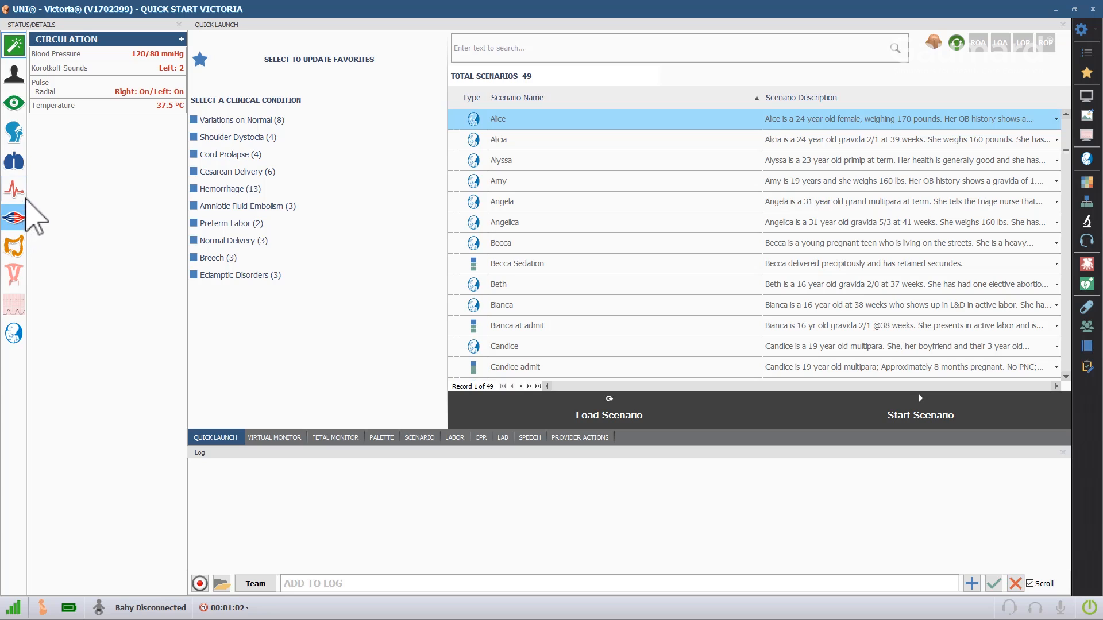
mouse_move(146, 92)
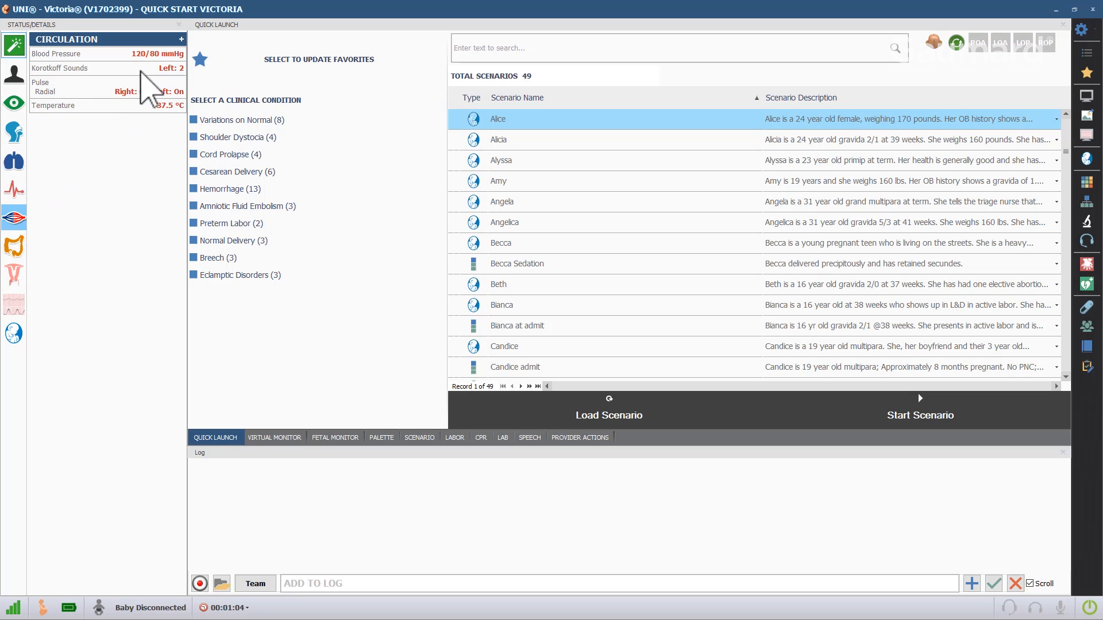
- Set blood pressure to 135/89, left Korotkoff volume to 4, and show the virtual monitor
left_click(146, 54)
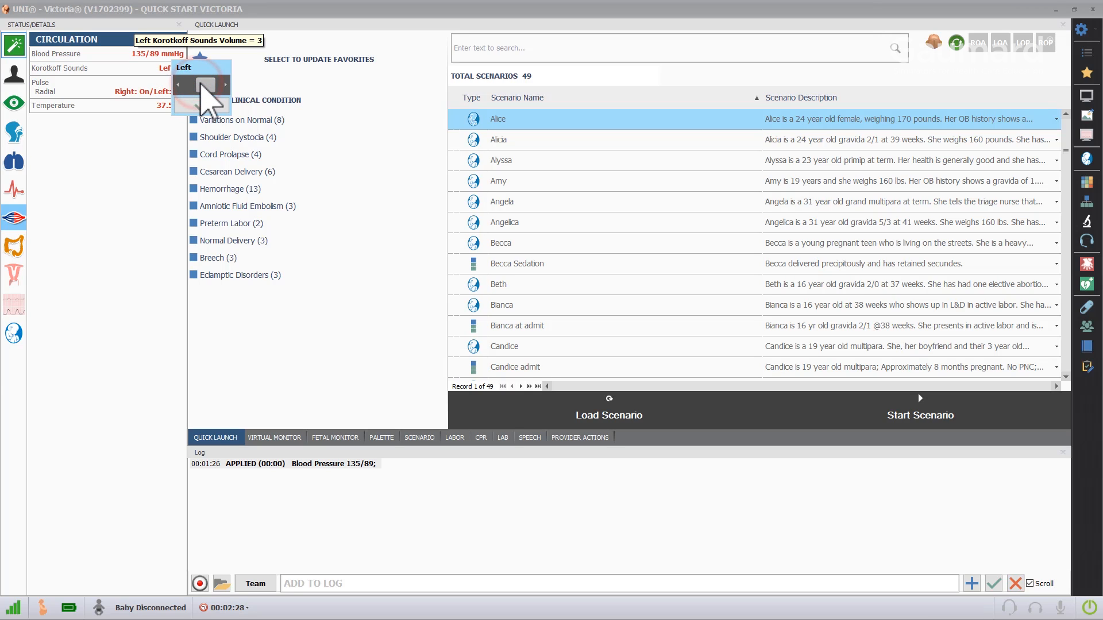
left_click(225, 84)
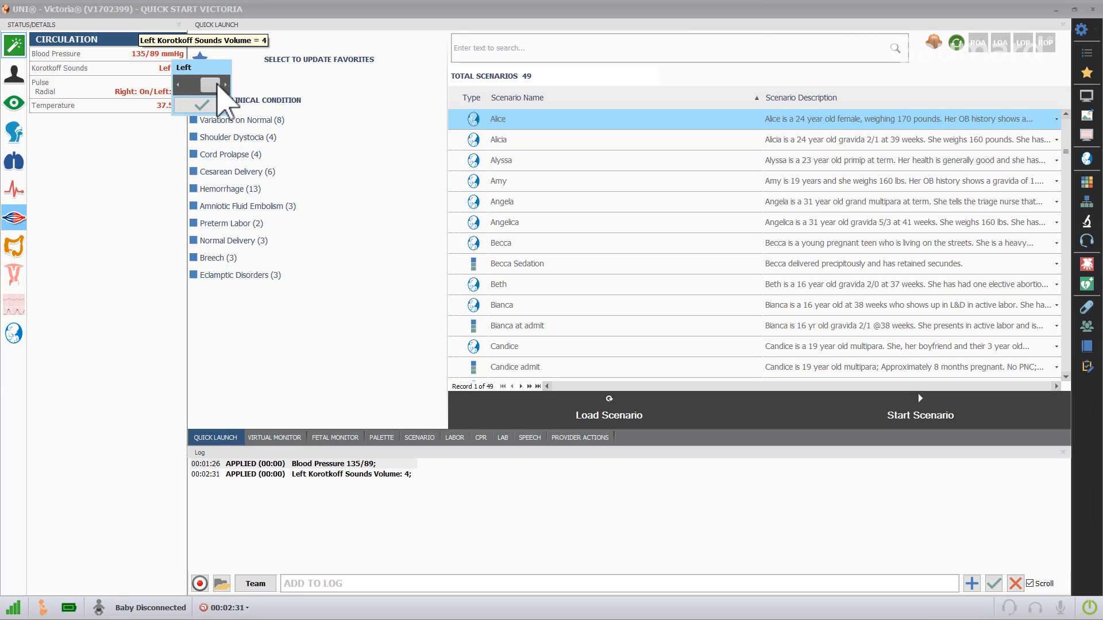
left_click(199, 104)
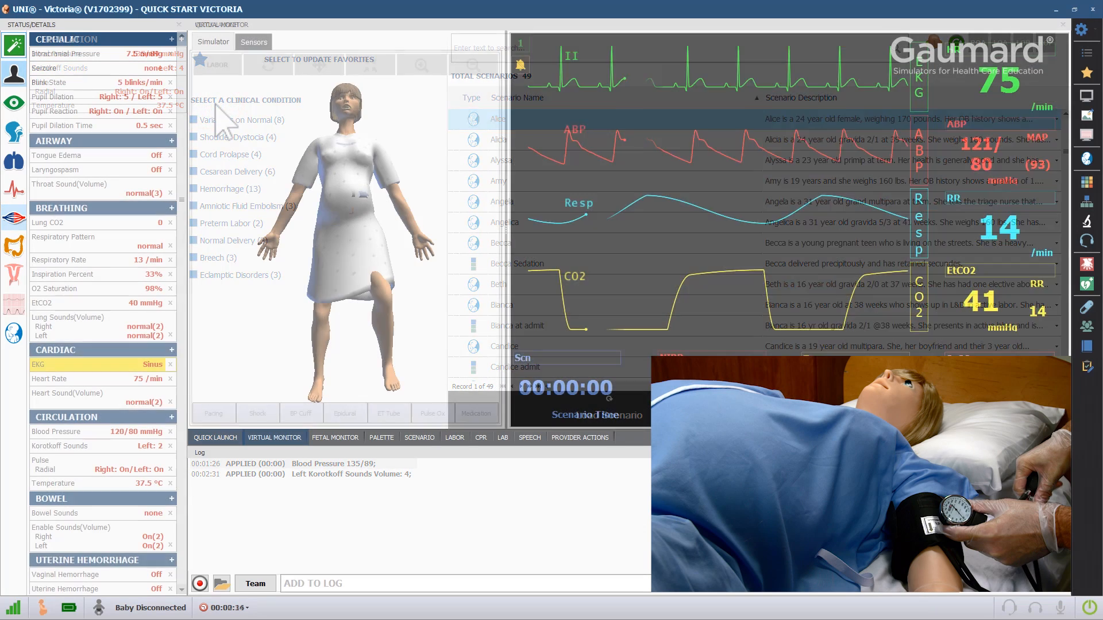
left_click(300, 412)
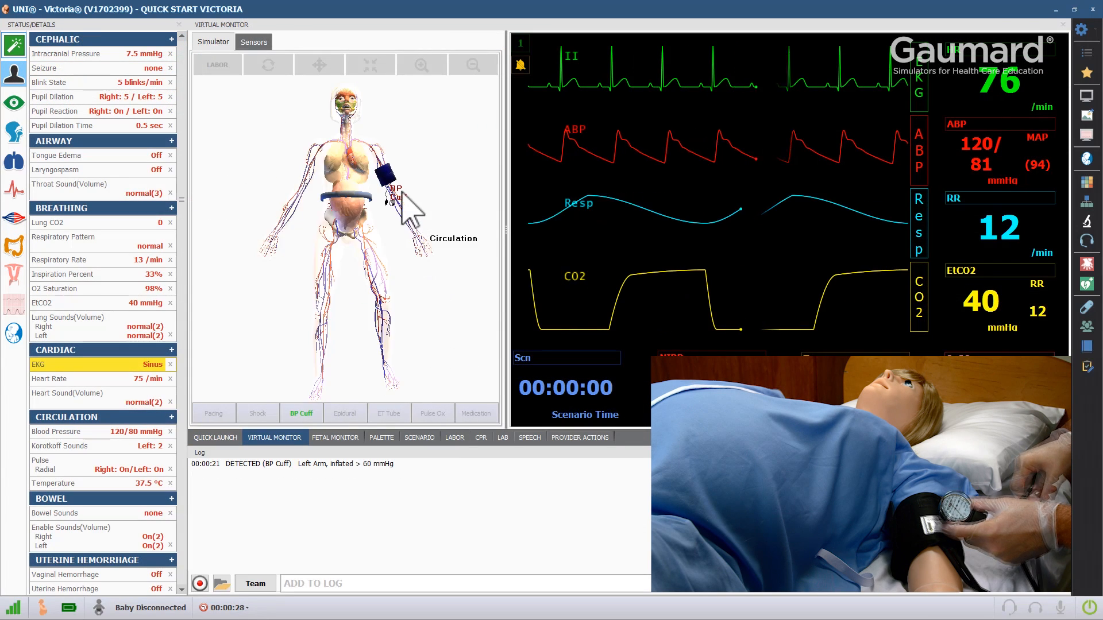